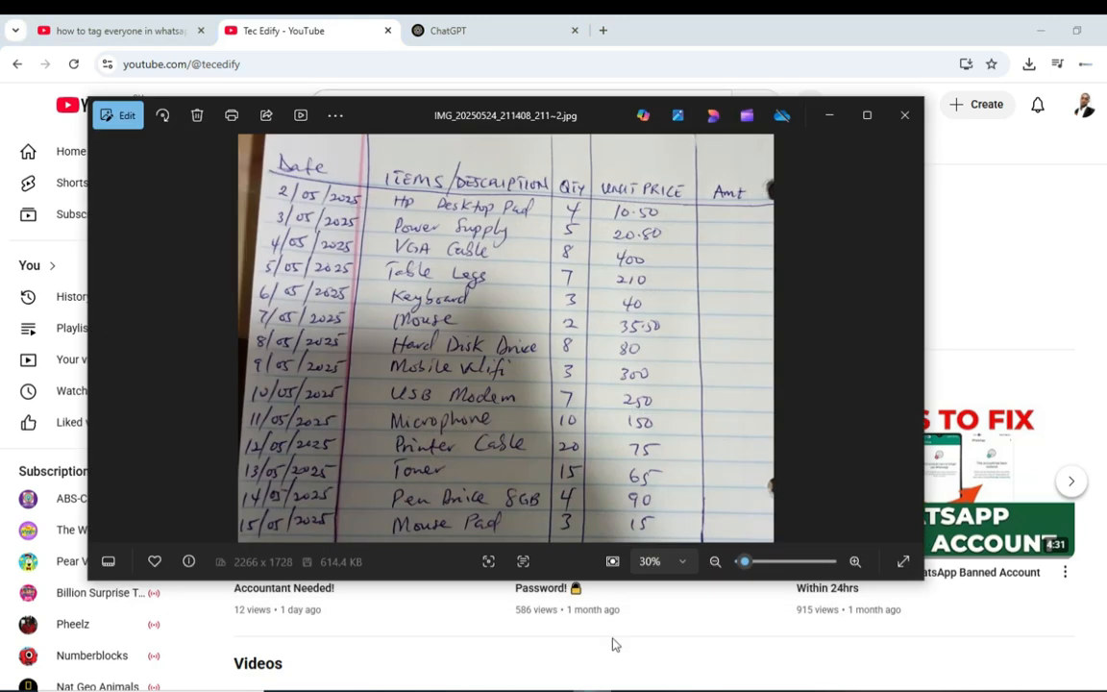
mouse_move(539, 332)
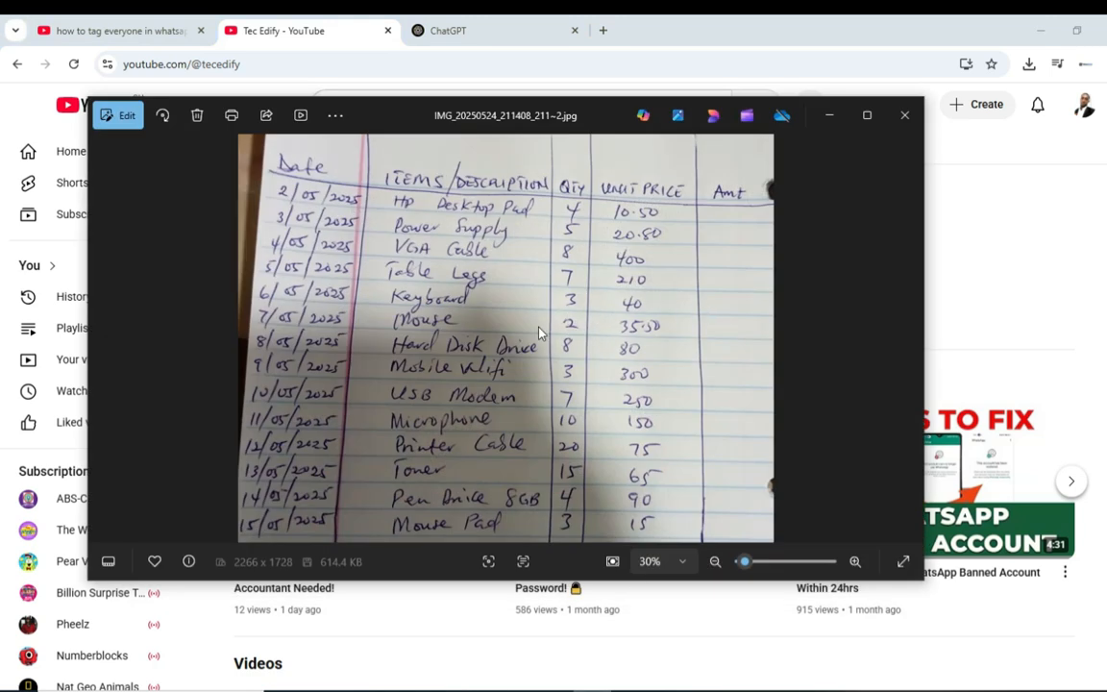
mouse_move(639, 318)
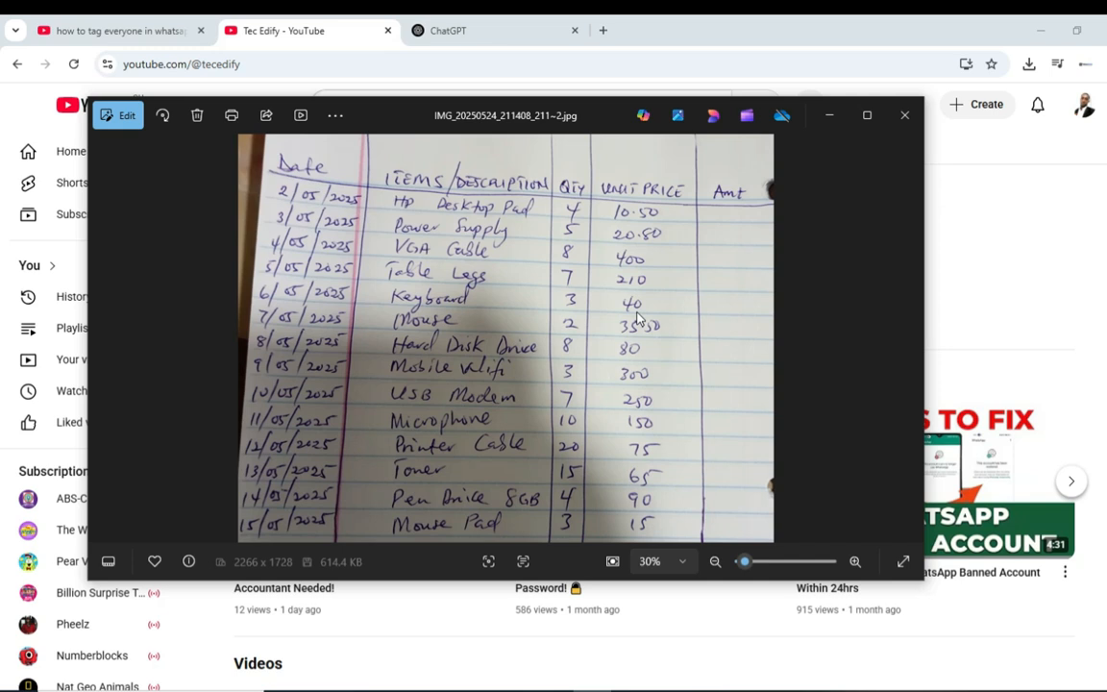
mouse_move(614, 383)
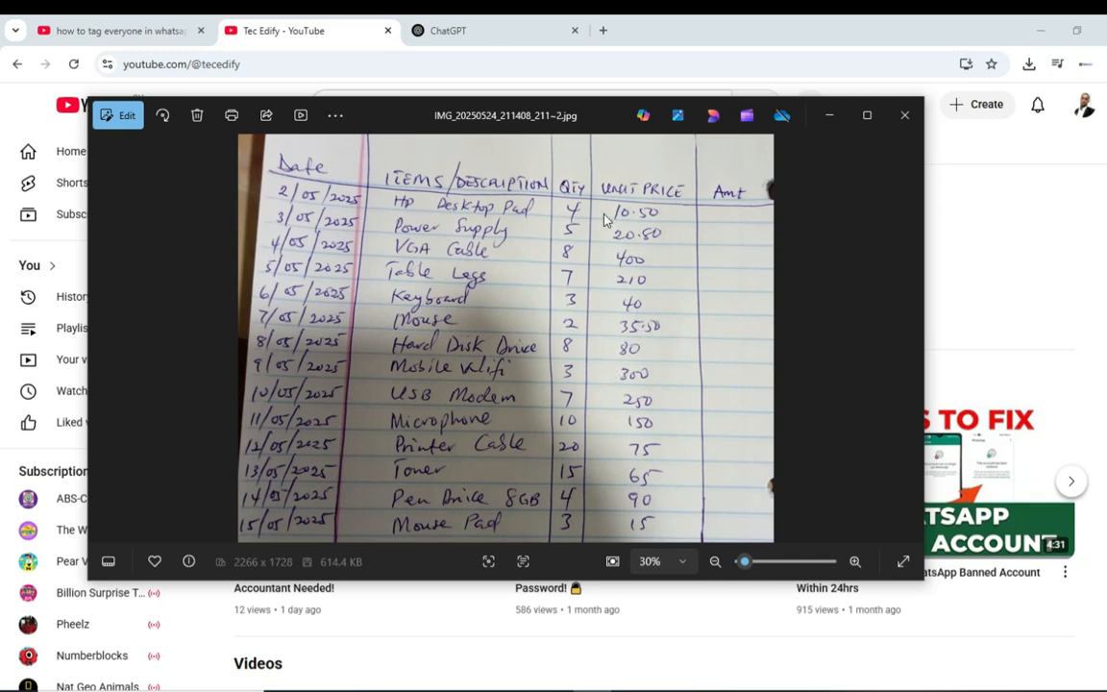
mouse_move(644, 315)
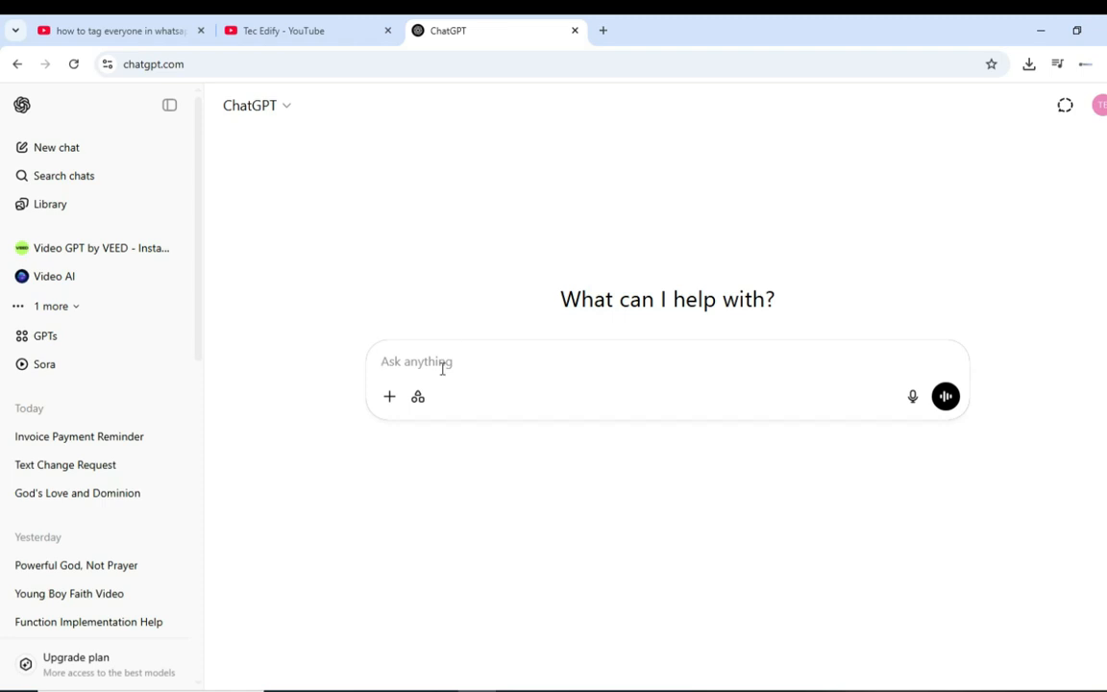
mouse_move(389, 397)
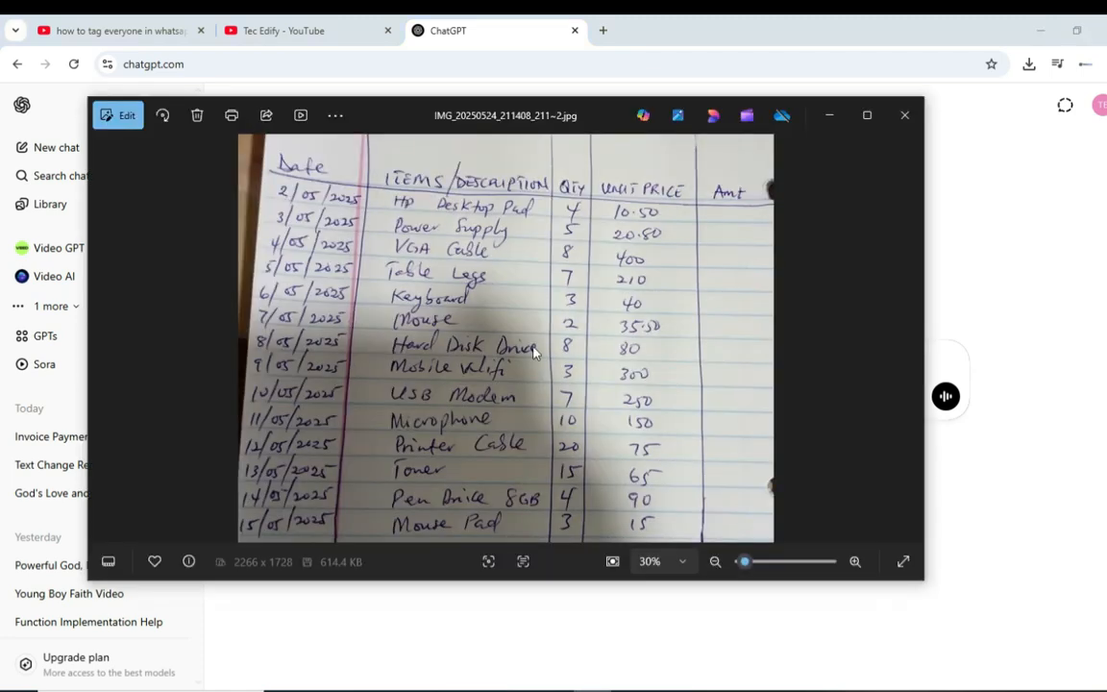
mouse_move(617, 347)
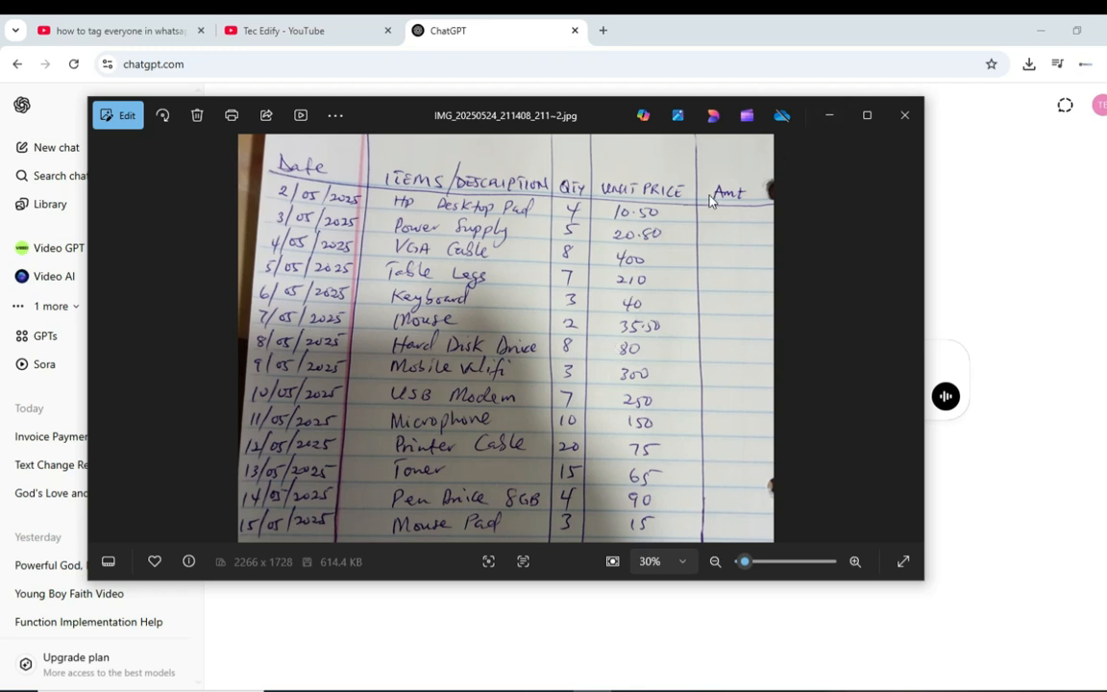
Attach the handwritten purchase list photo and type 'convert this written file into an excel worksheet'.
click(903, 115)
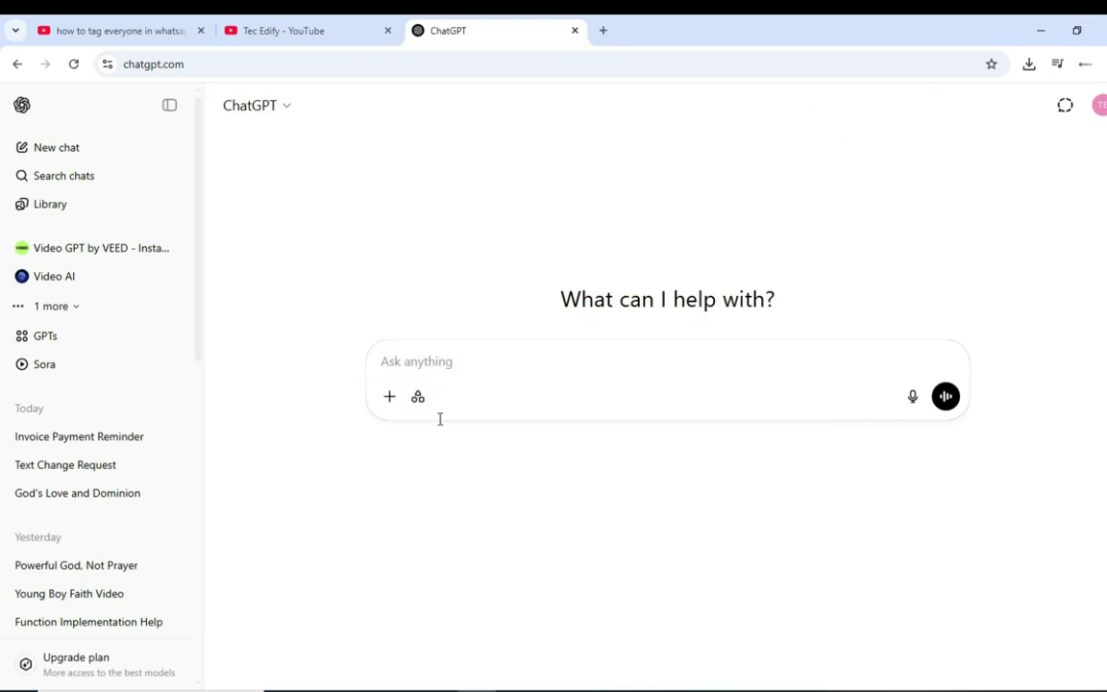
click(389, 396)
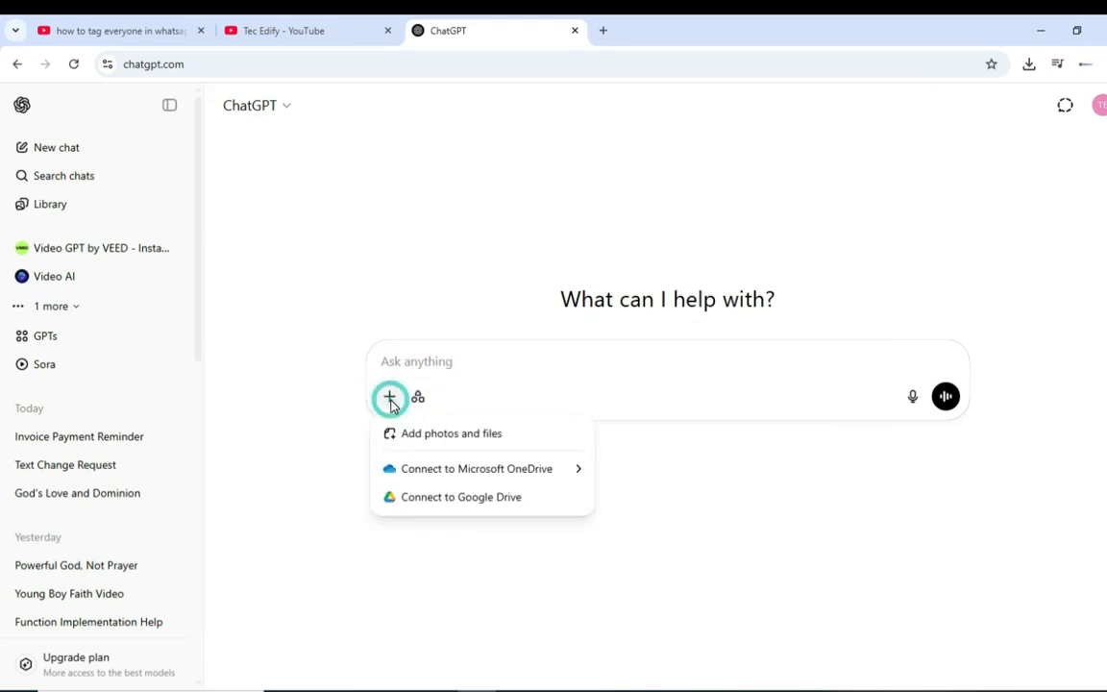
mouse_move(413, 442)
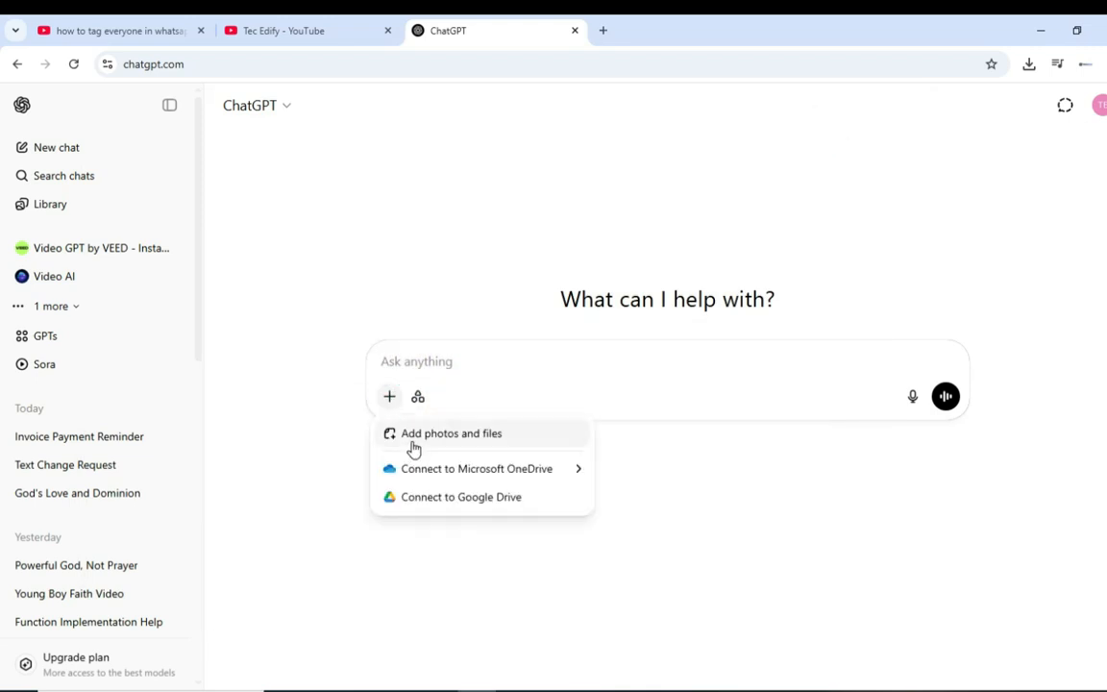
click(451, 432)
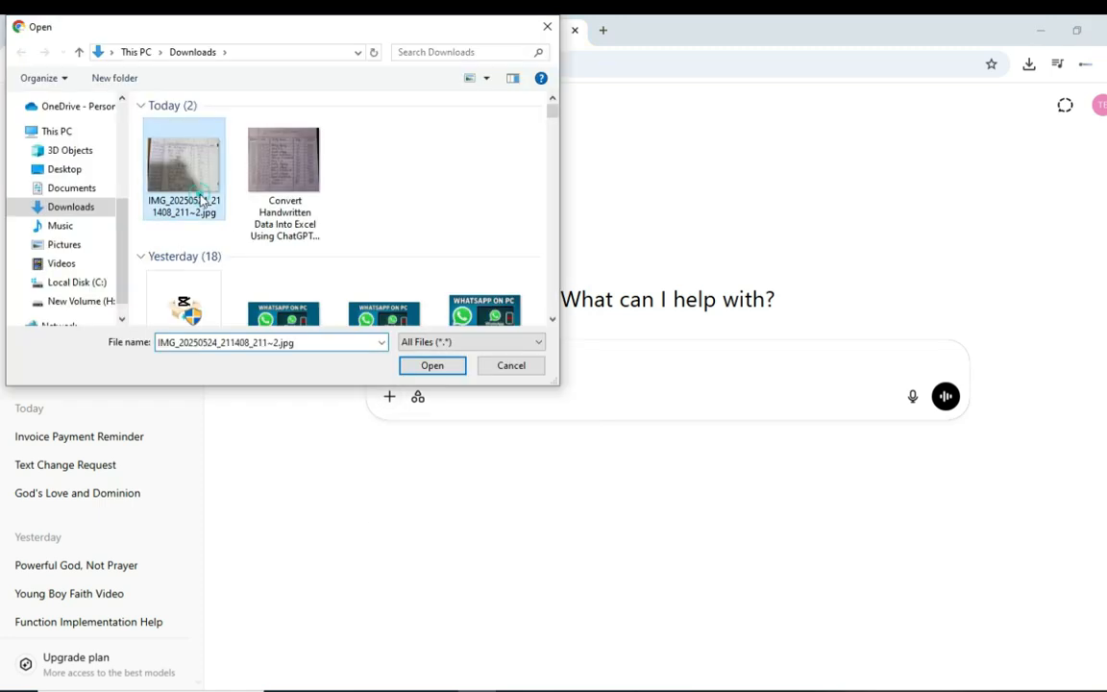
click(432, 365)
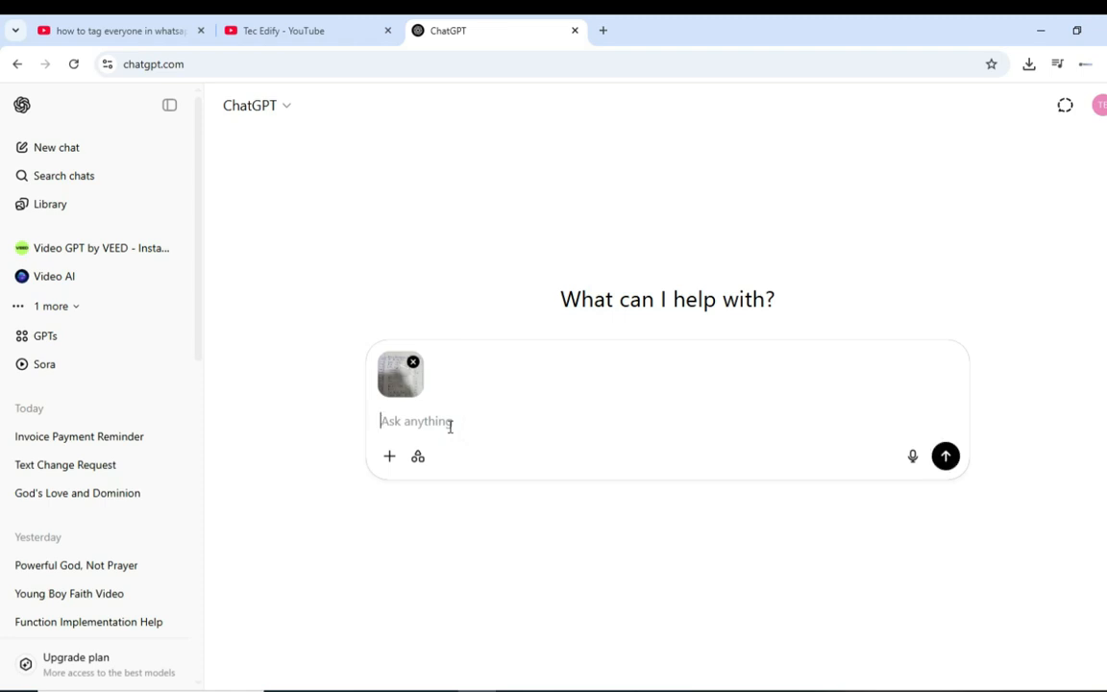
text(convert this written file into an excel worksheet)
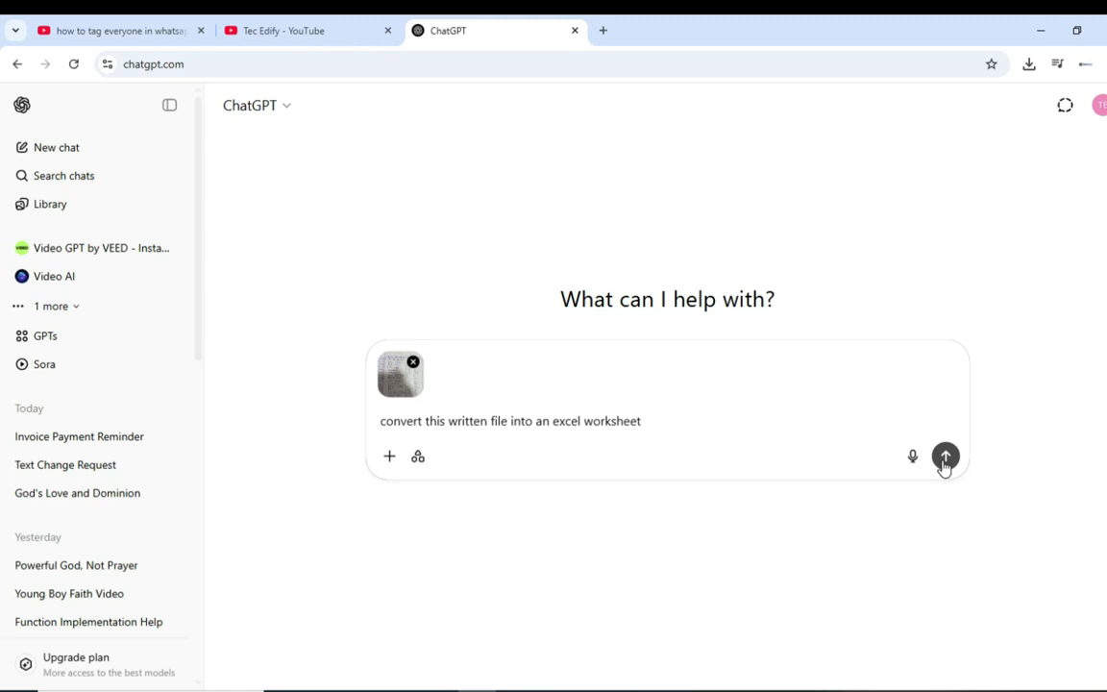
Send the conversion request and open the downloaded Purchase_Record_May_2025.xlsx.
click(945, 456)
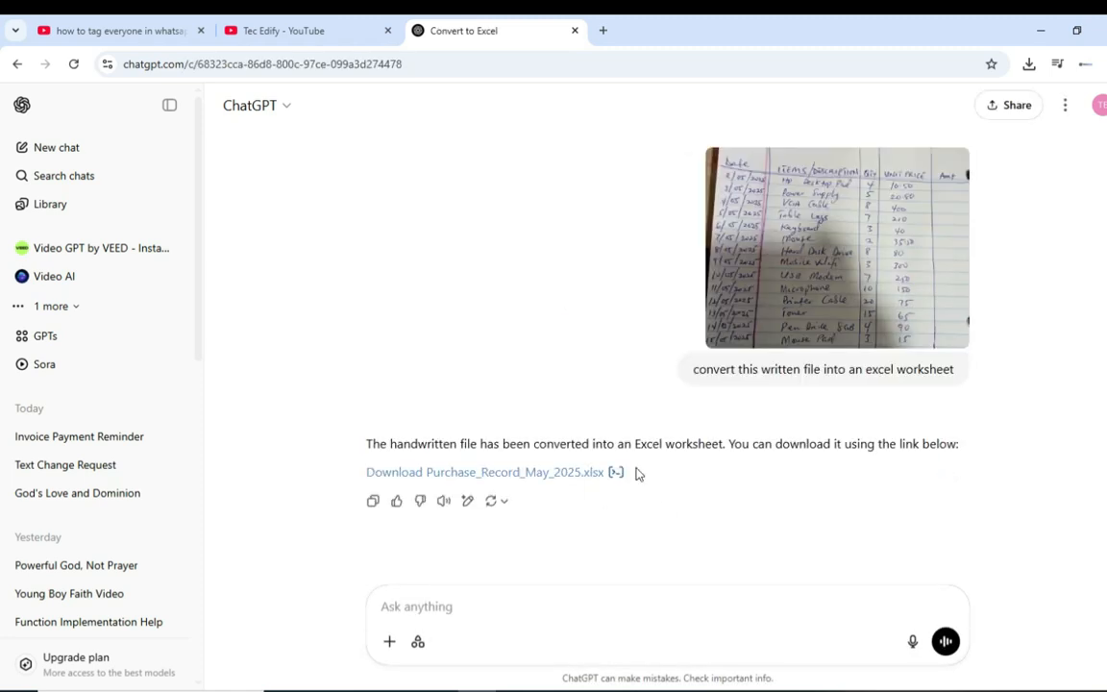
mouse_move(528, 511)
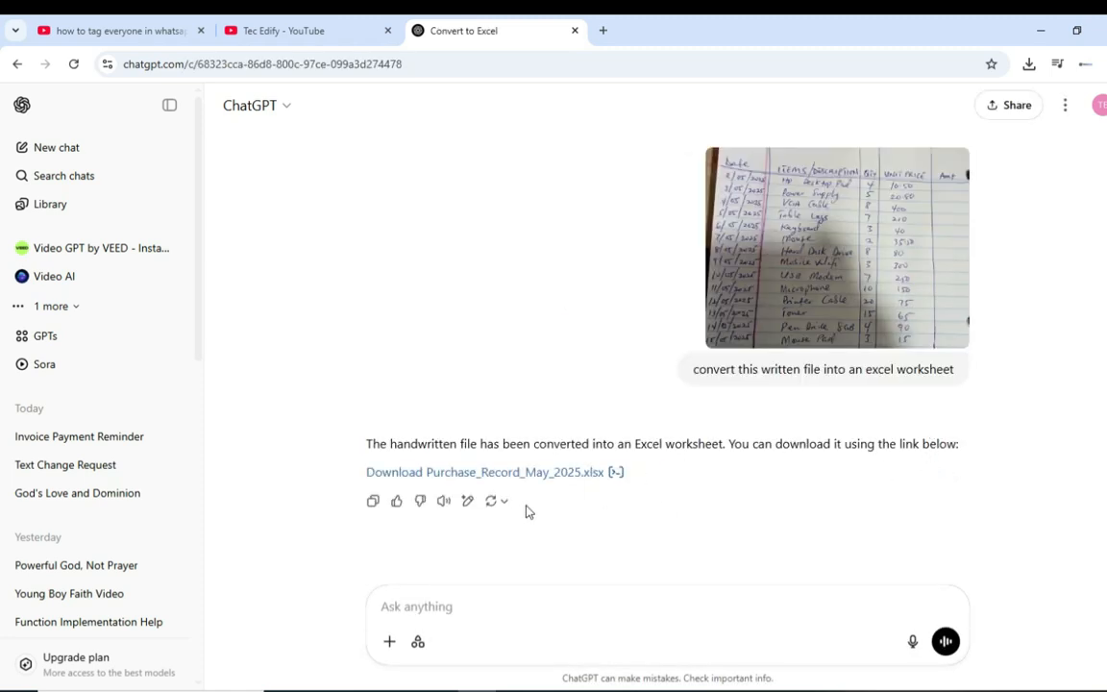
mouse_move(539, 478)
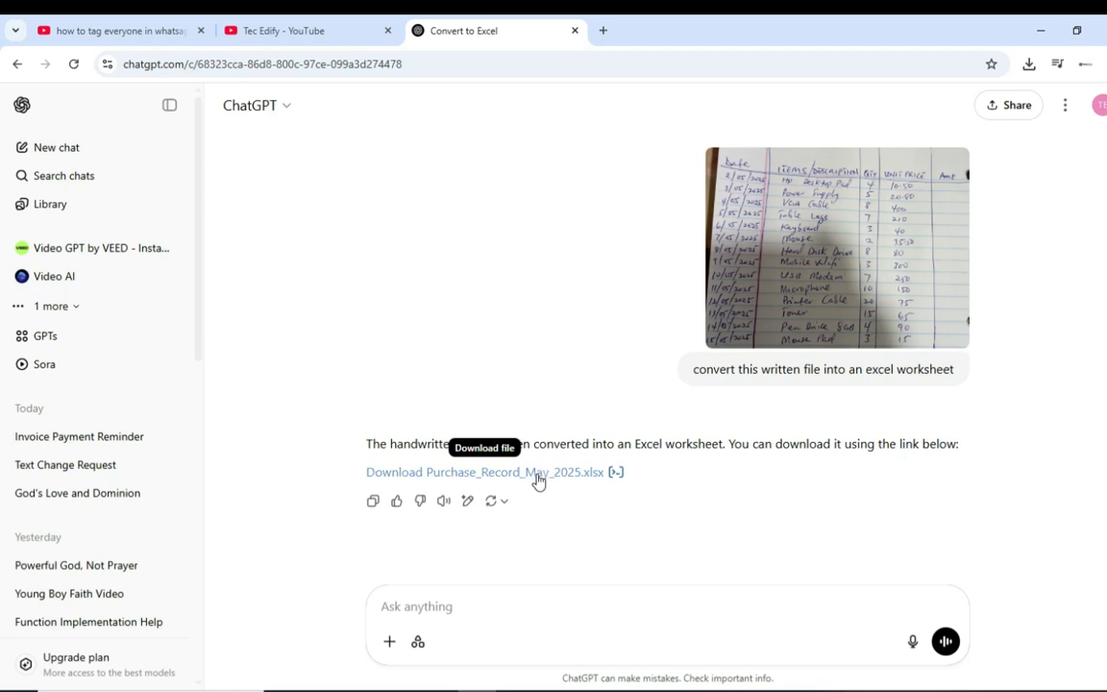
mouse_move(514, 478)
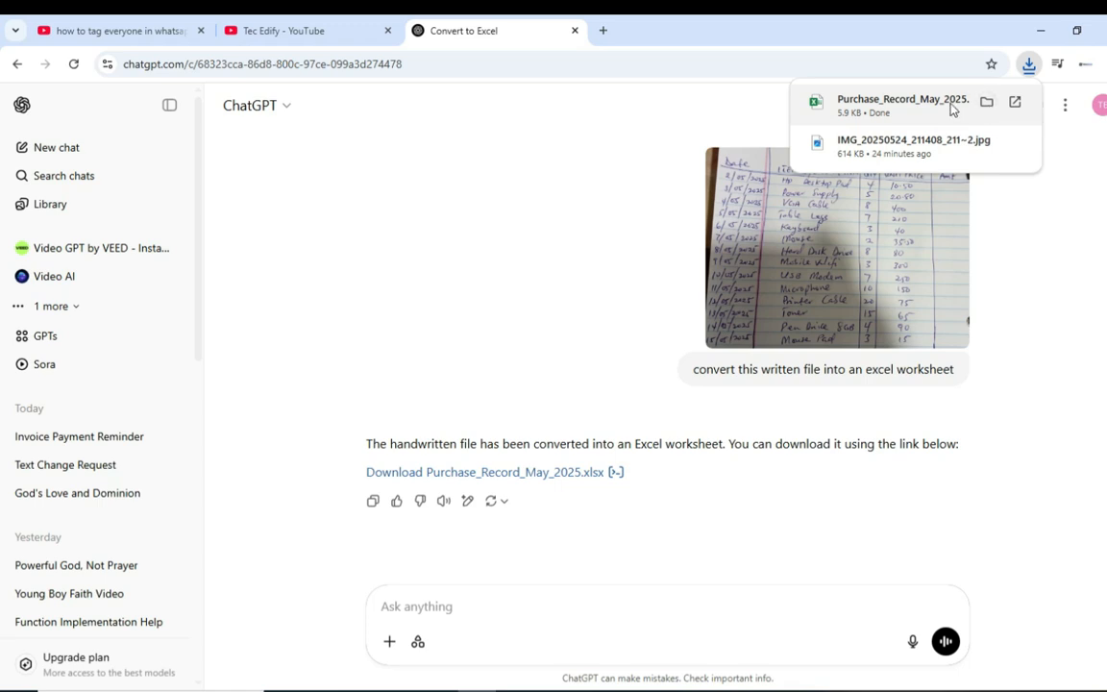
click(986, 102)
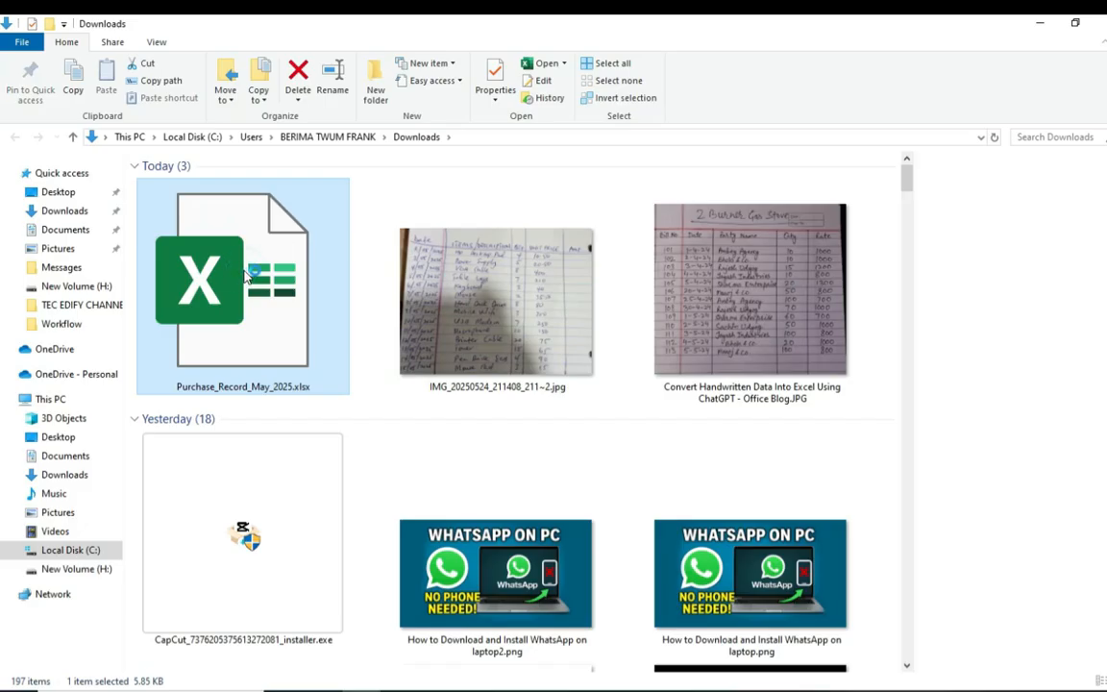
Open Purchase_Record_May_2025.xlsx from Downloads and enable editing in Protected View.
double_click(243, 278)
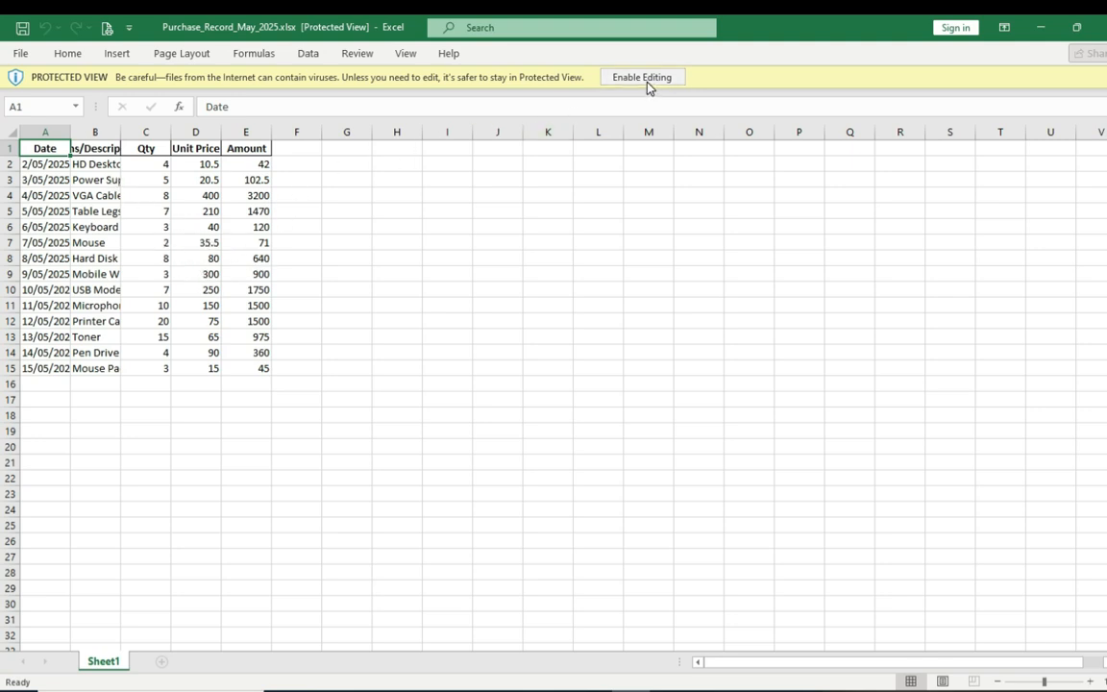
click(642, 77)
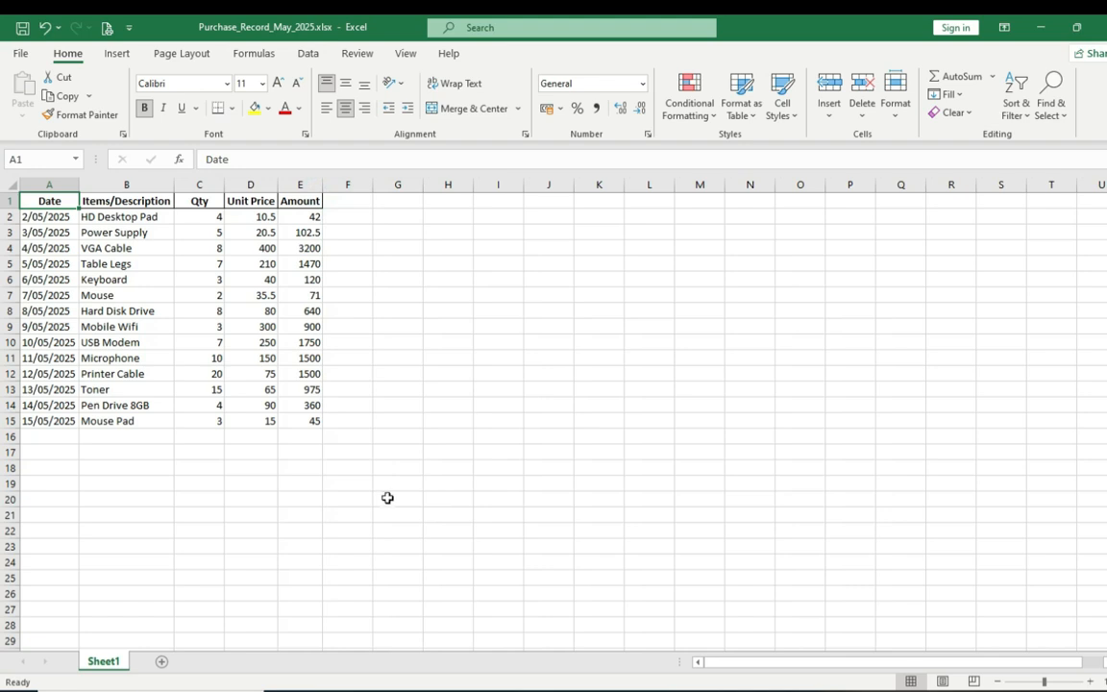
mouse_move(369, 317)
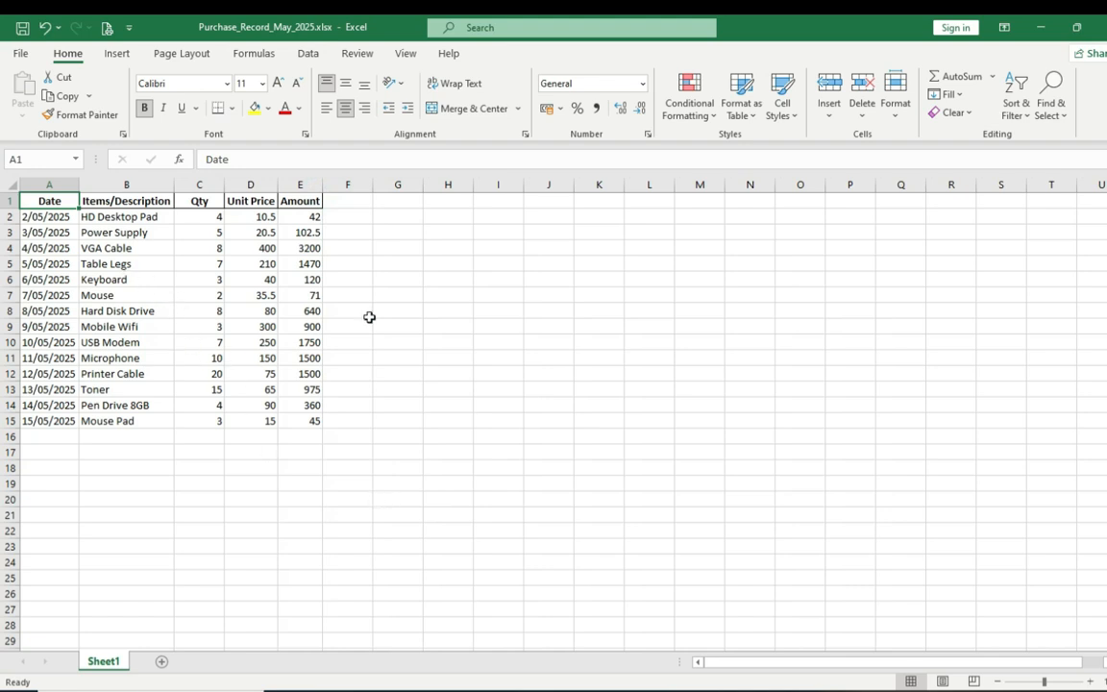
mouse_move(519, 302)
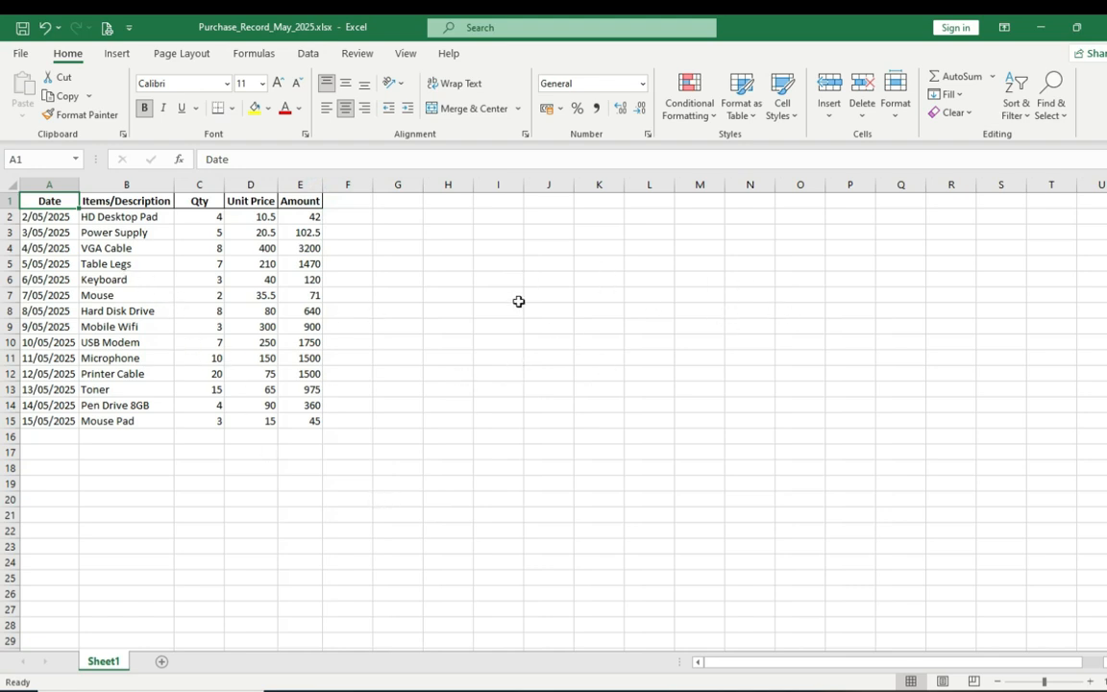
mouse_move(265, 224)
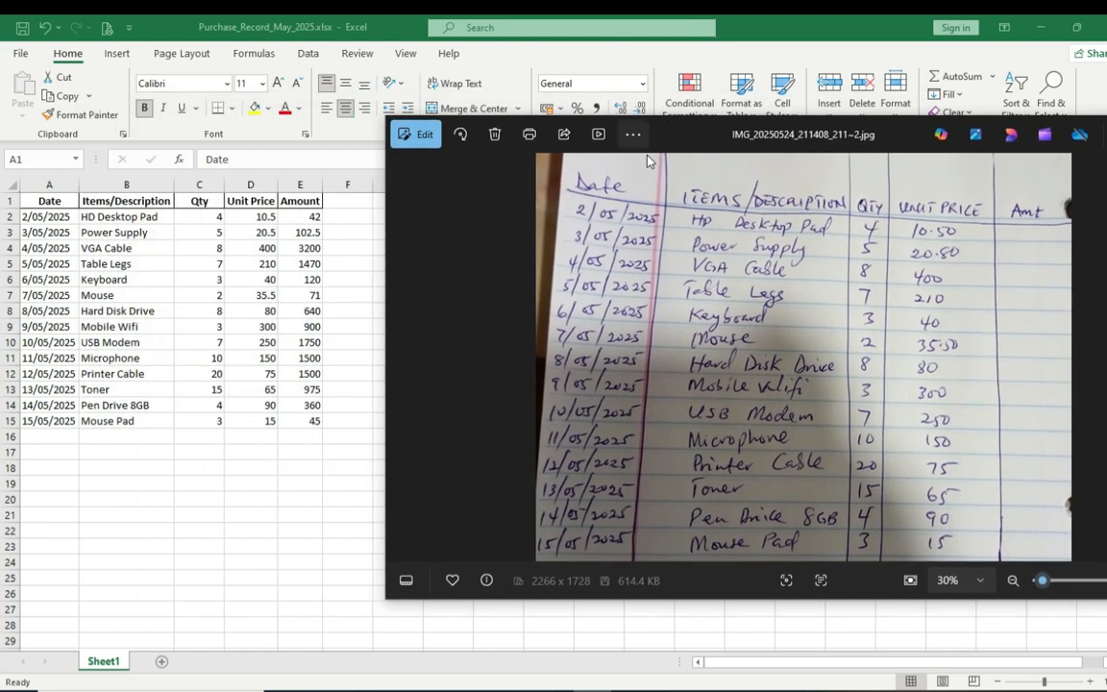
mouse_move(572, 423)
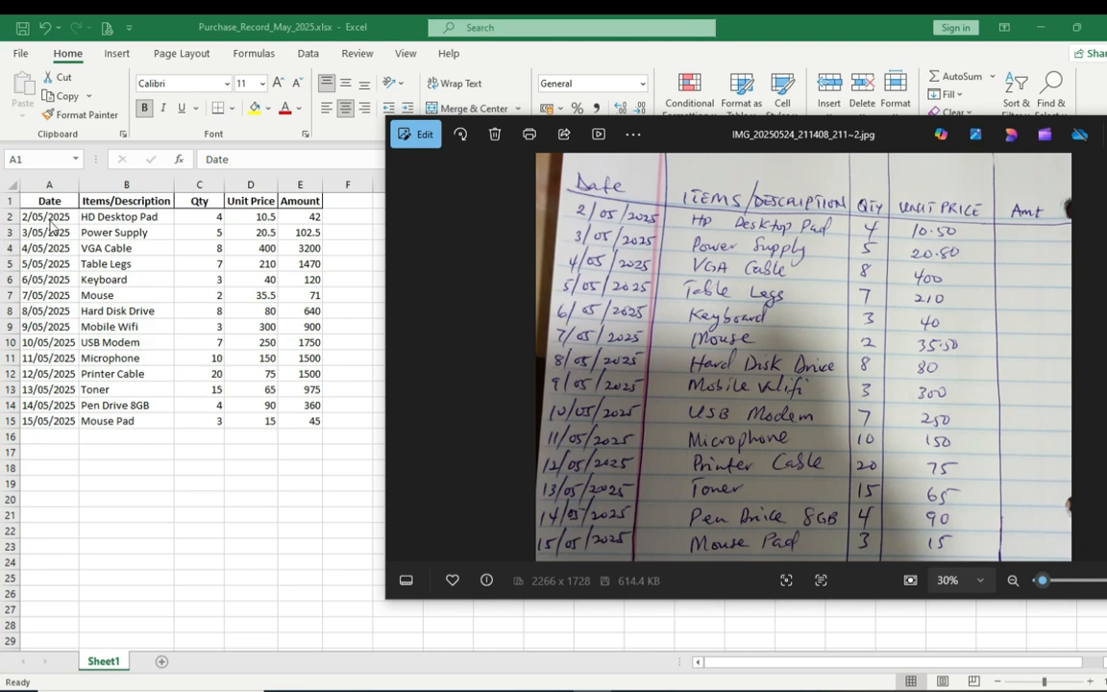
mouse_move(769, 214)
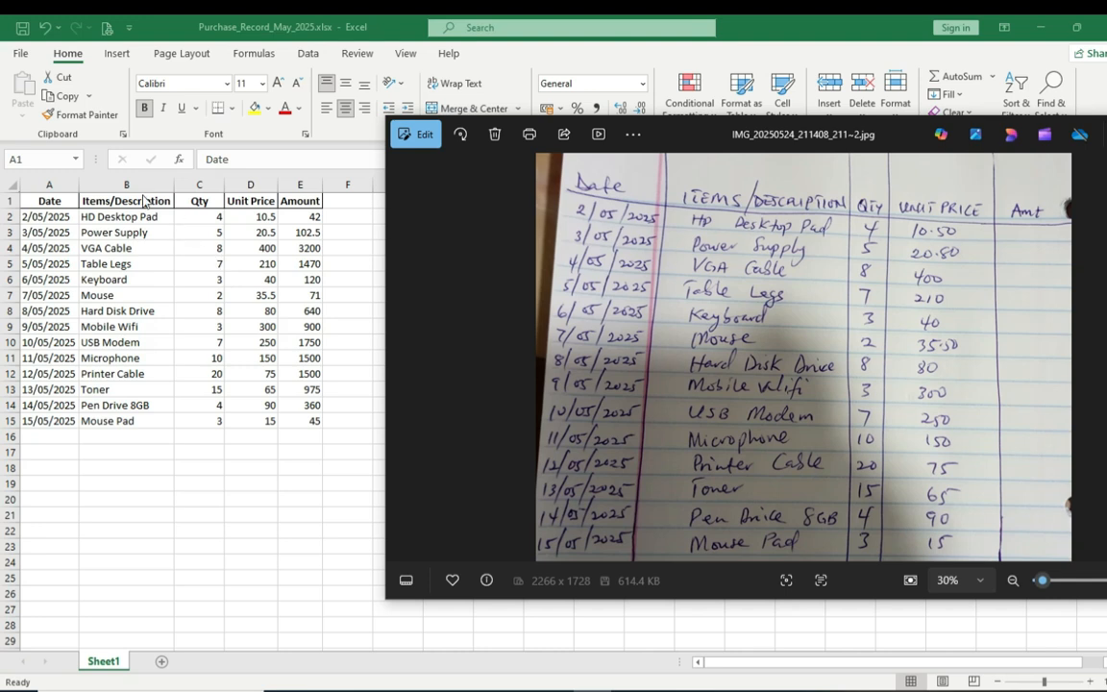
mouse_move(118, 449)
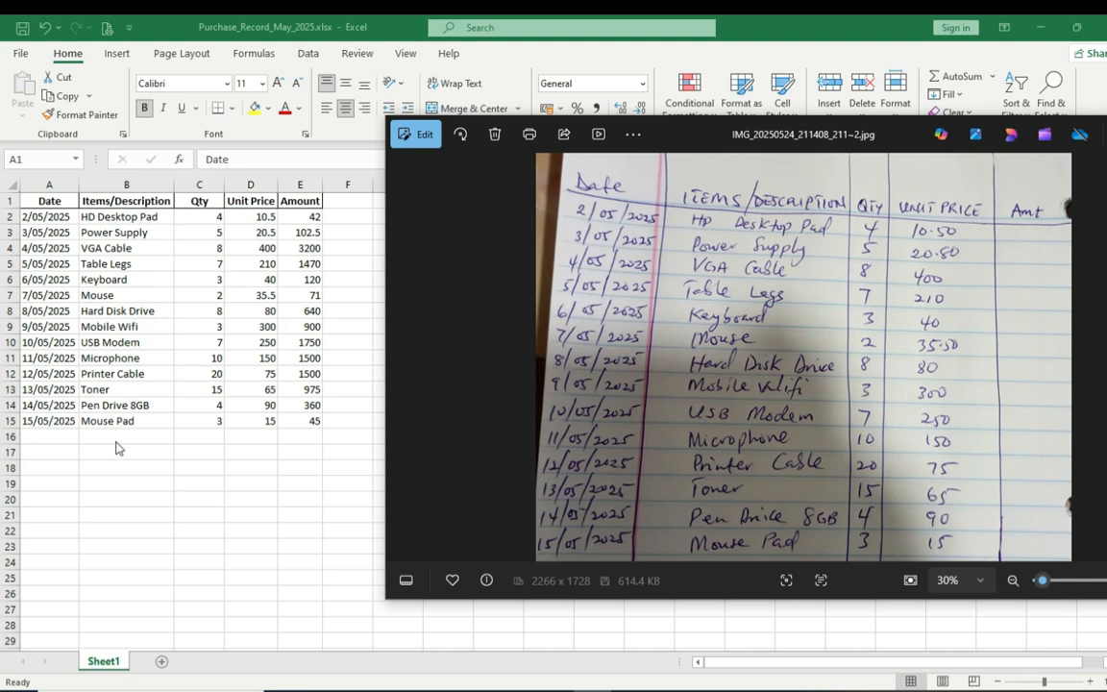
mouse_move(212, 208)
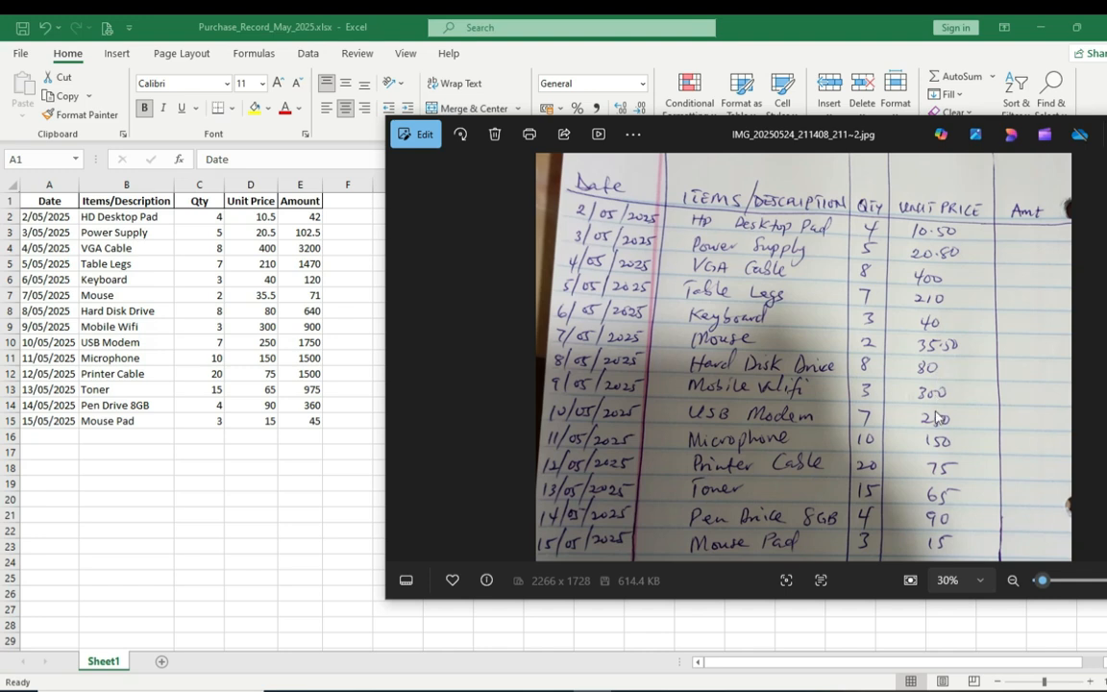
mouse_move(930, 455)
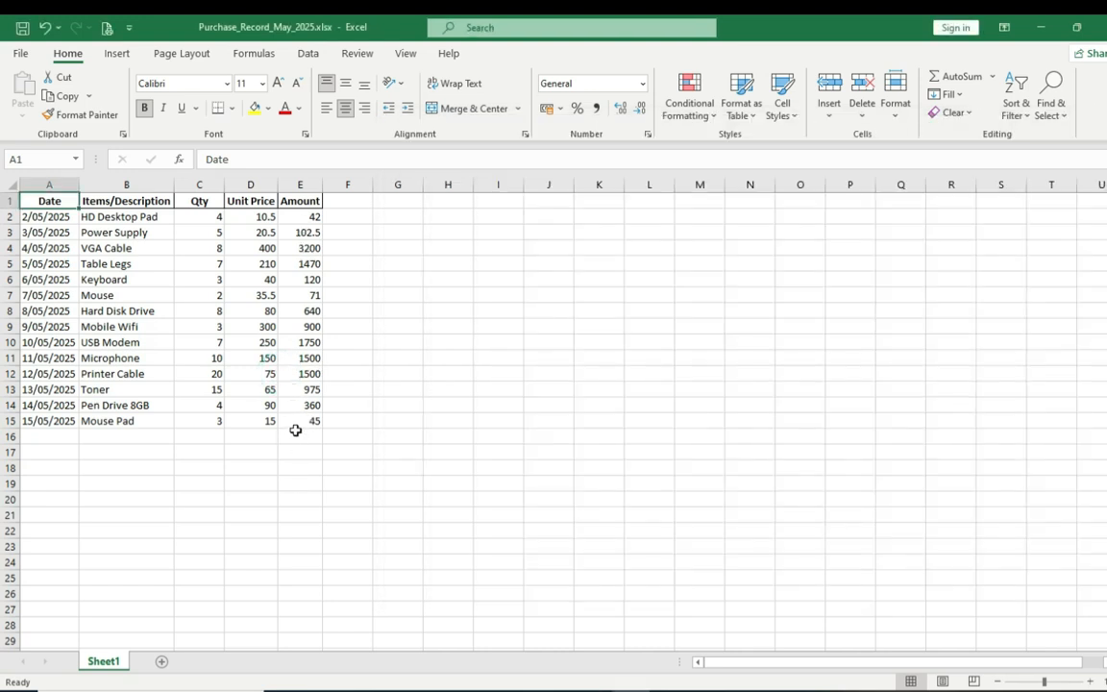
mouse_move(195, 405)
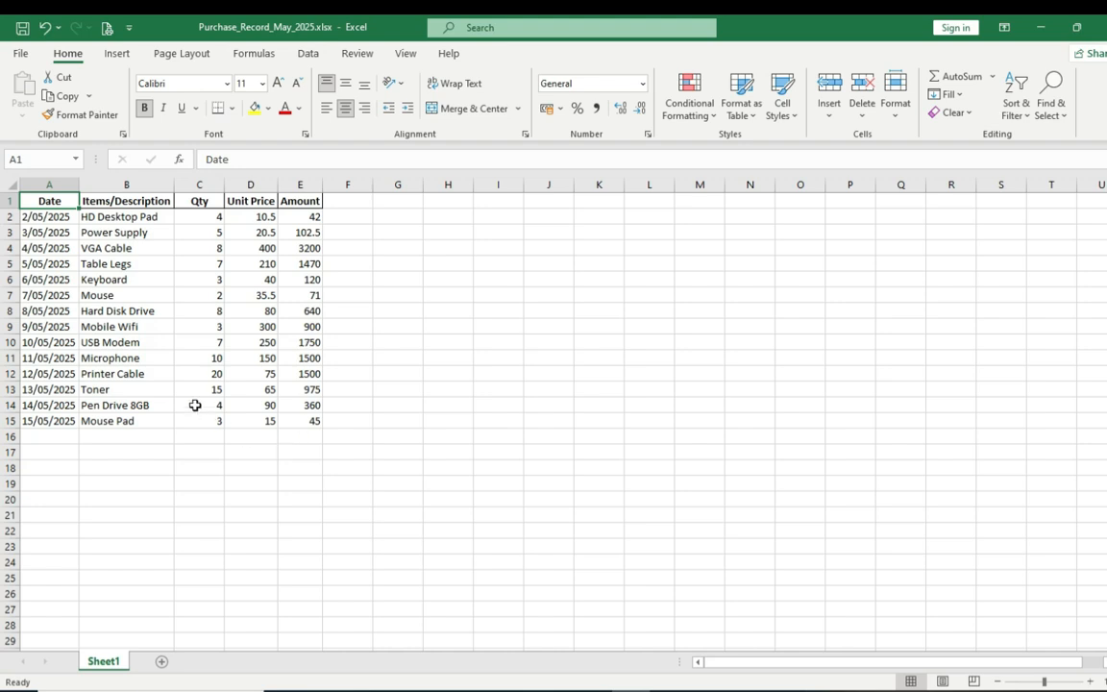
click(251, 232)
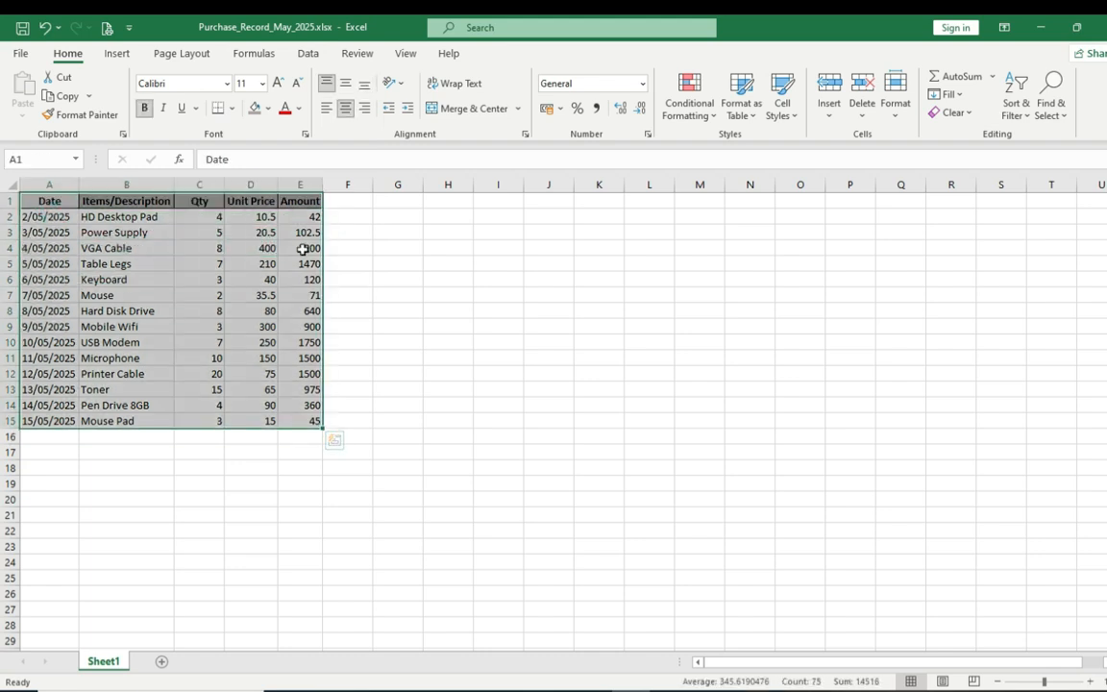
Apply All Borders to the selected purchase table A1:E15.
click(237, 107)
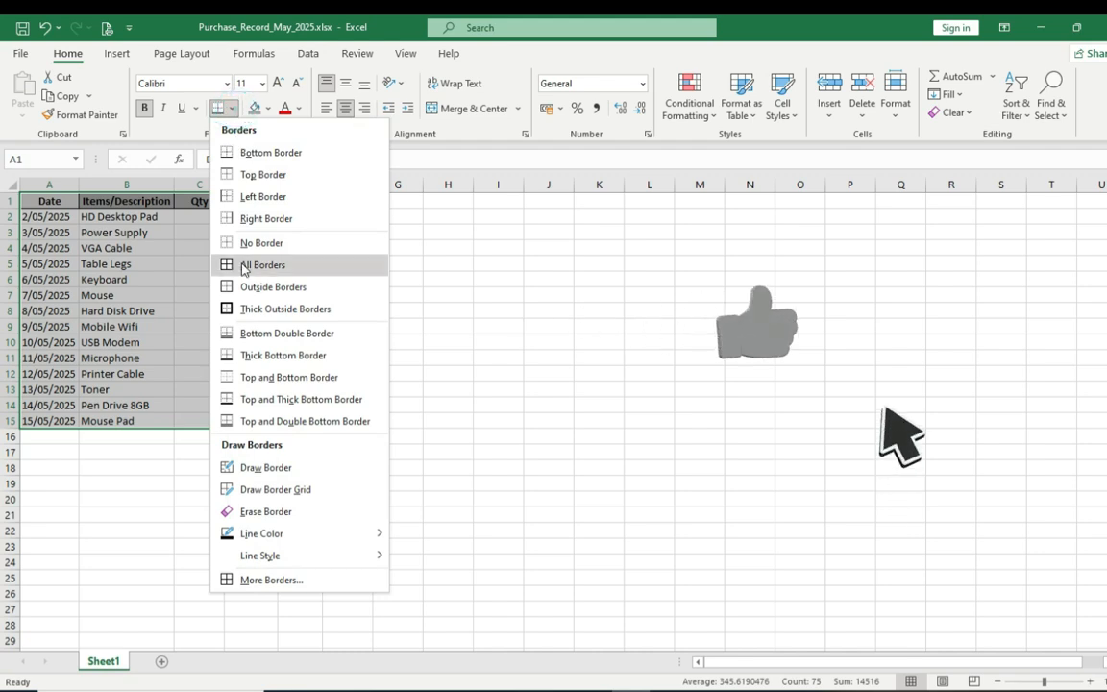
click(263, 264)
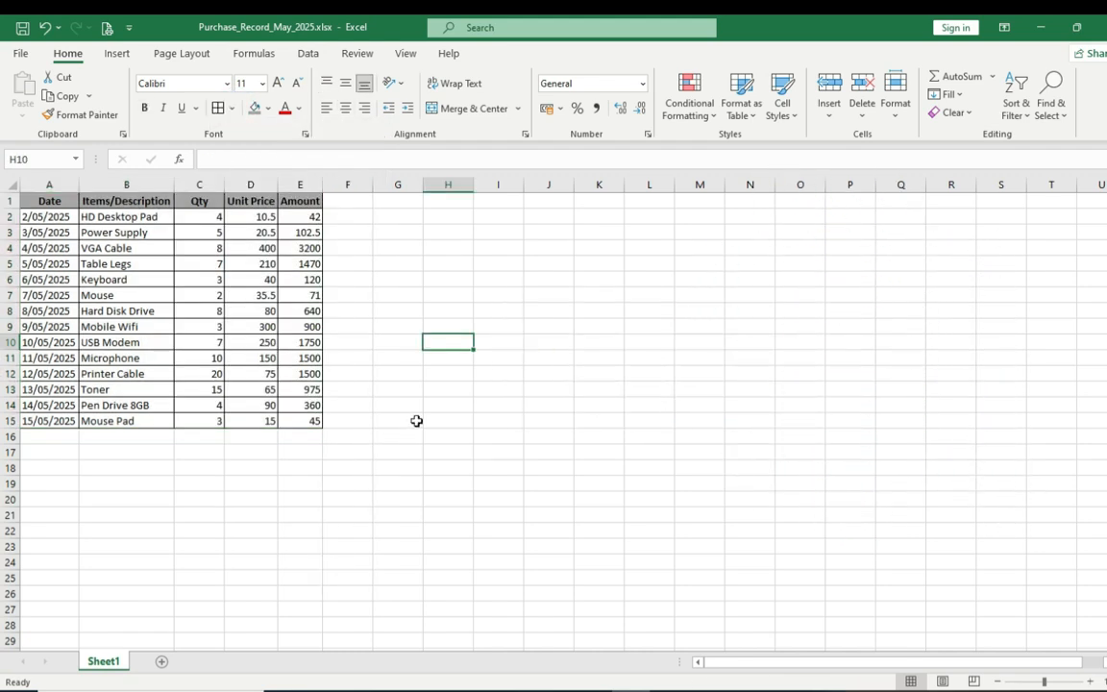
mouse_move(397, 452)
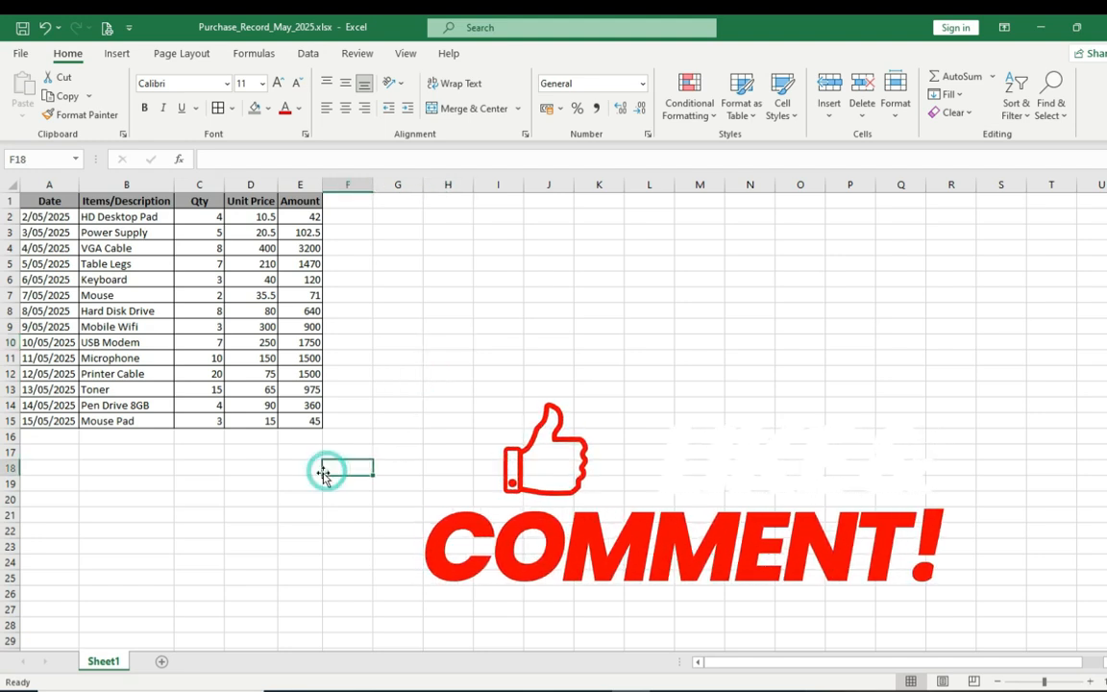
mouse_move(454, 428)
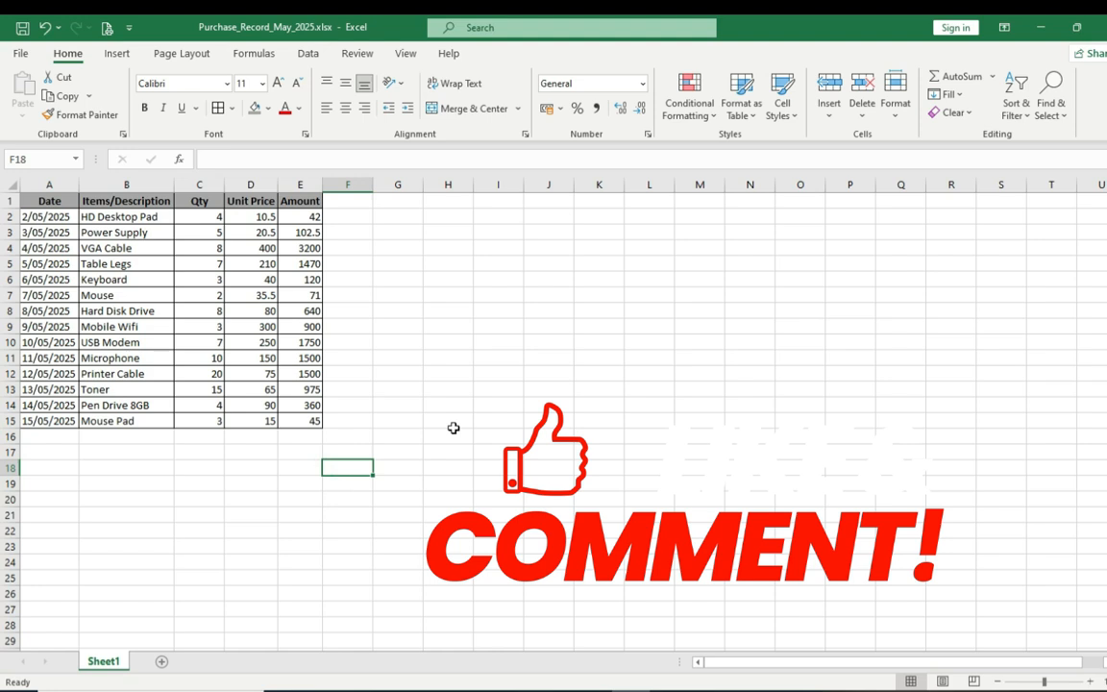